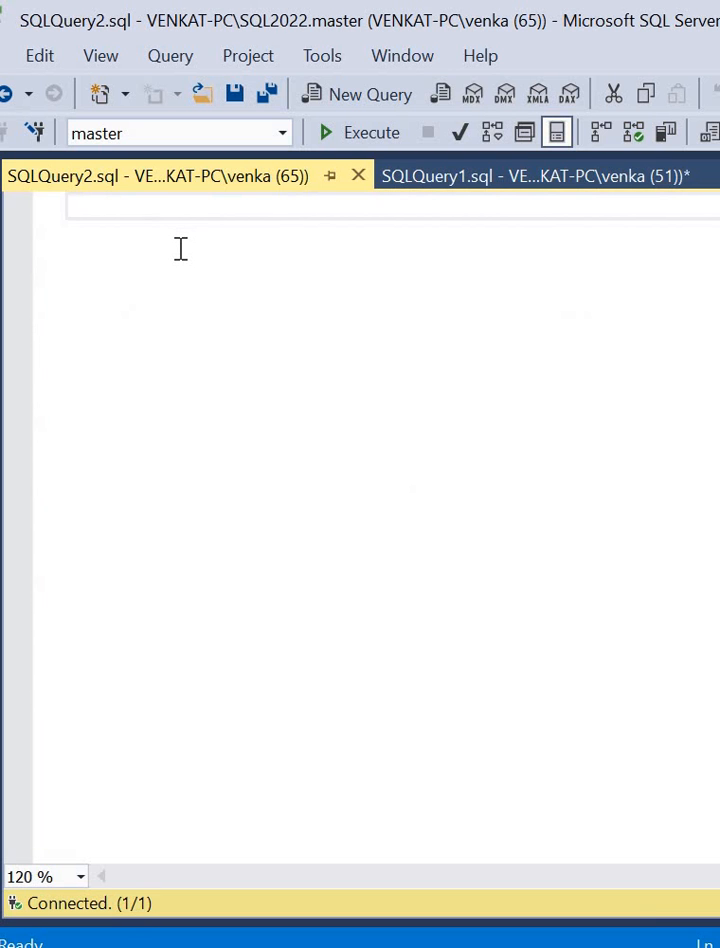
Write the note 'syntax : GENERATE_SERIES(start,stop ,[step])' and begin a SELECT line below
text(synta)
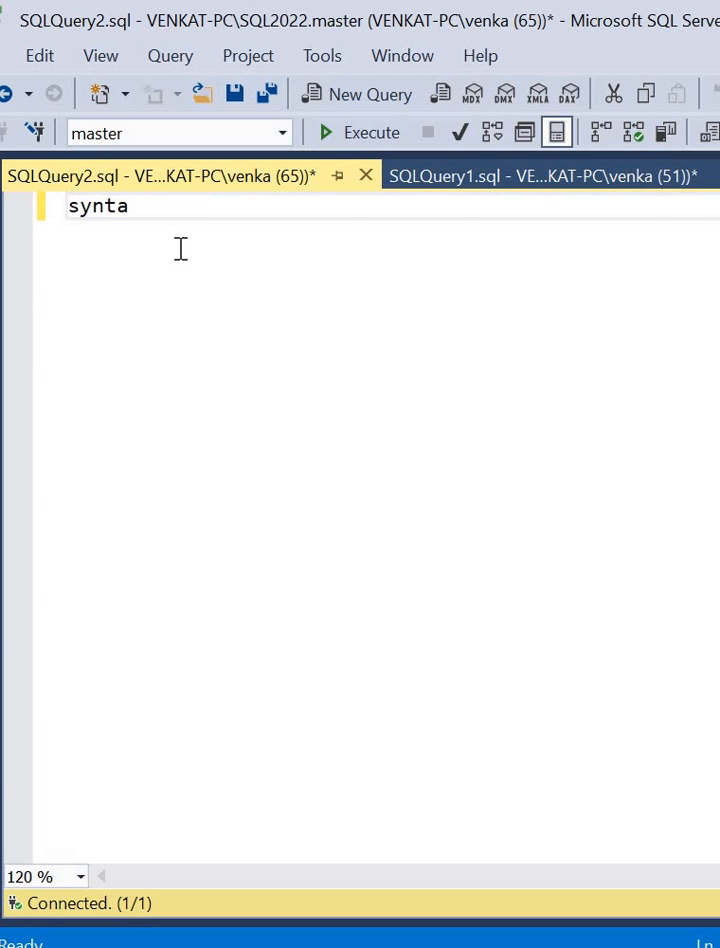
text(x :)
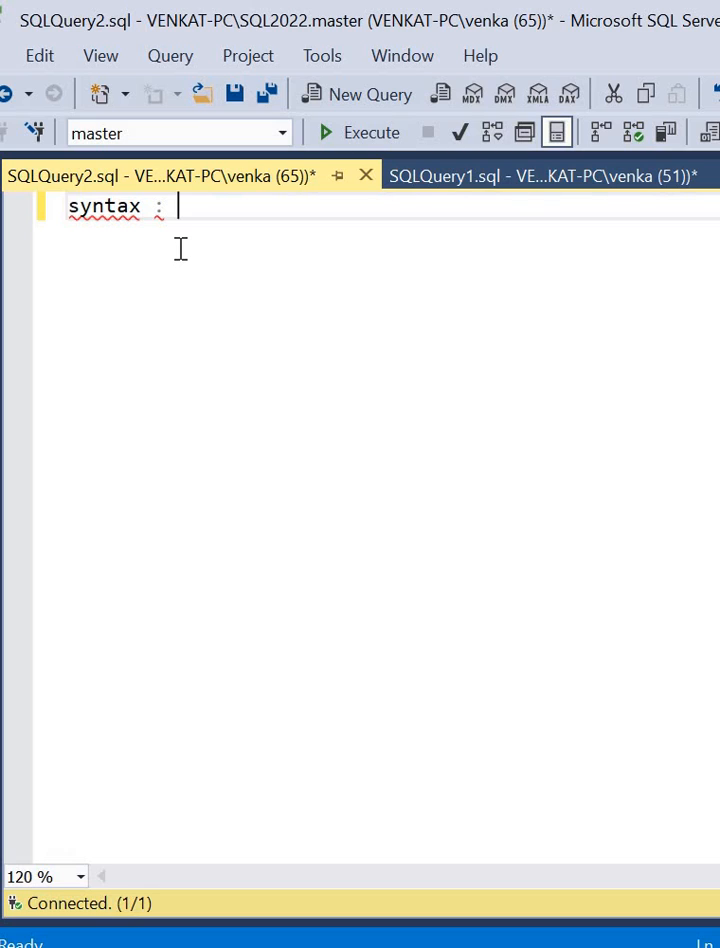
text(GENERATE)
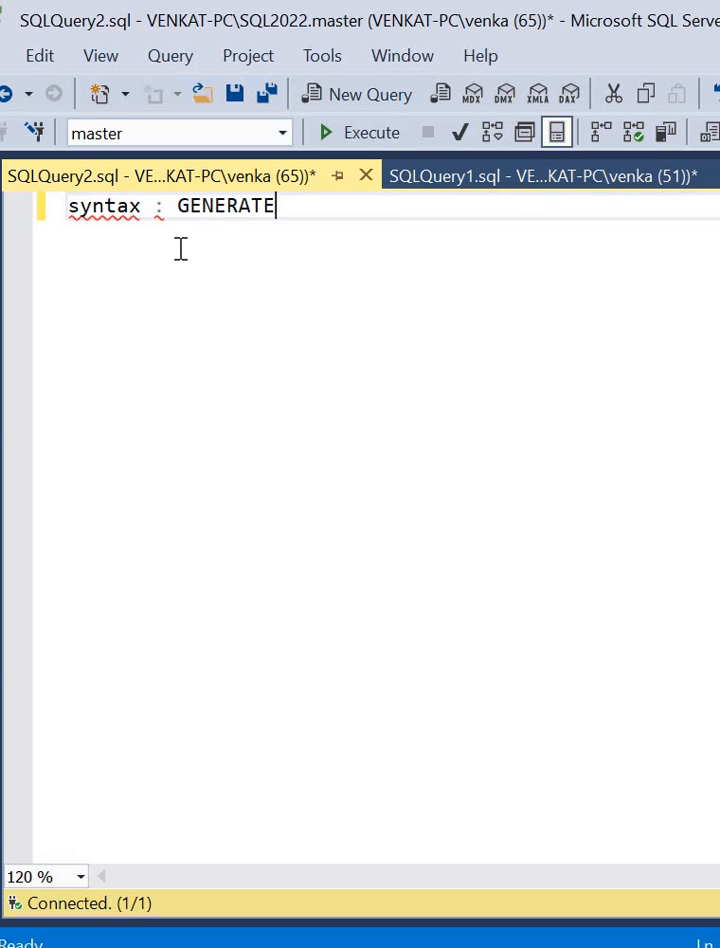
text(_S)
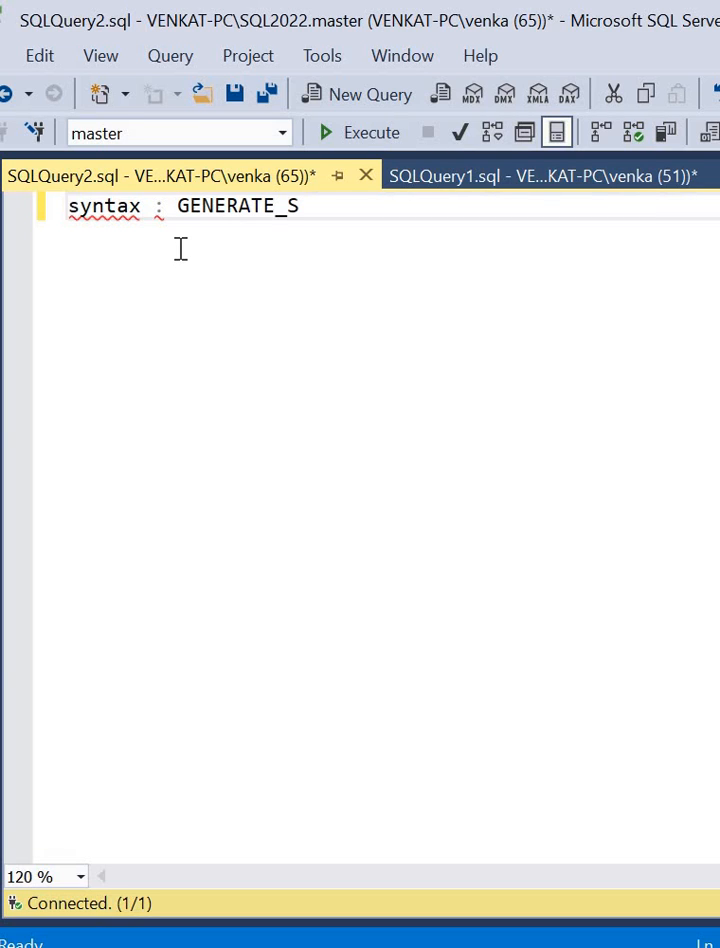
text(ERIES)
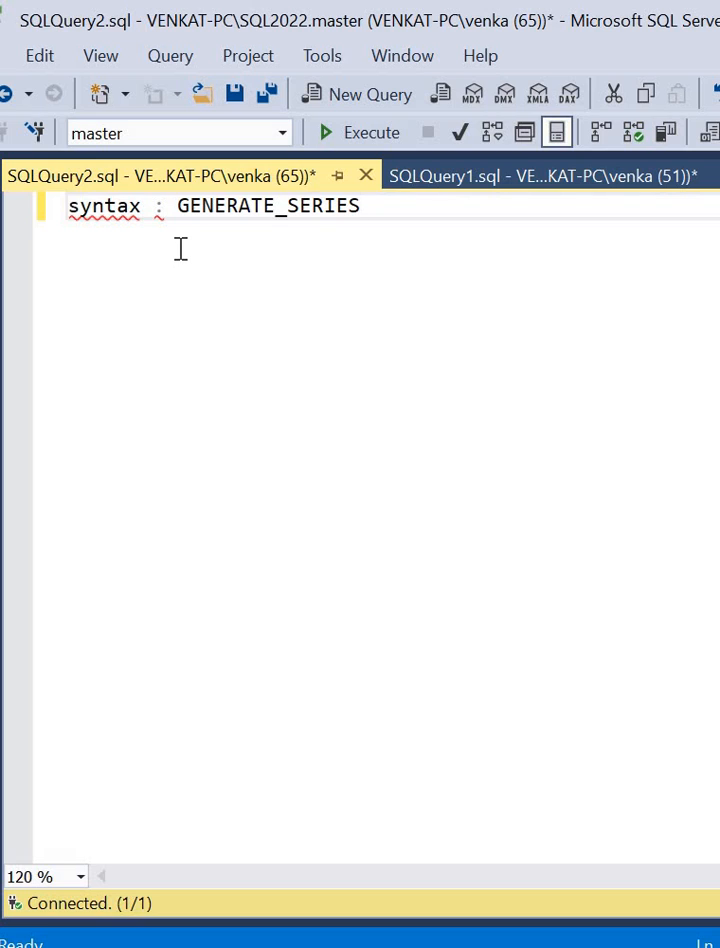
text(()
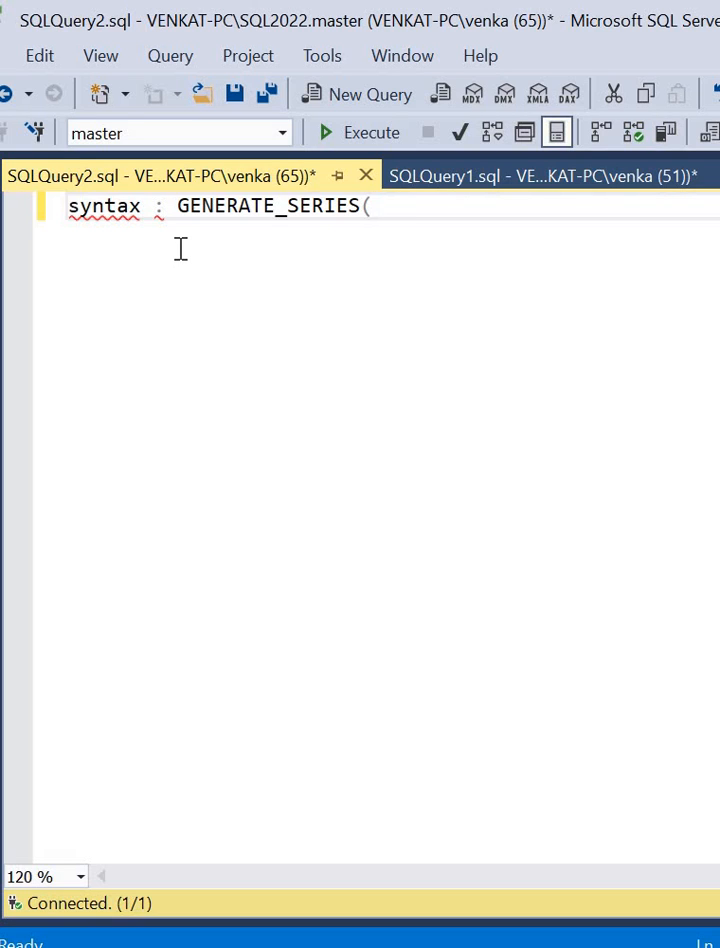
text(start)
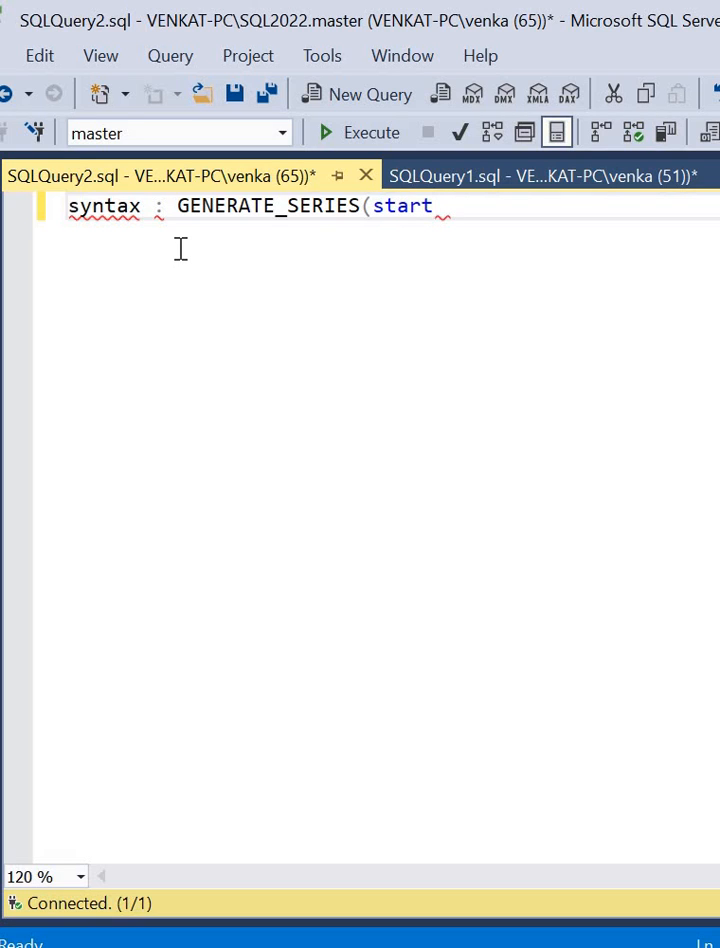
text(,st)
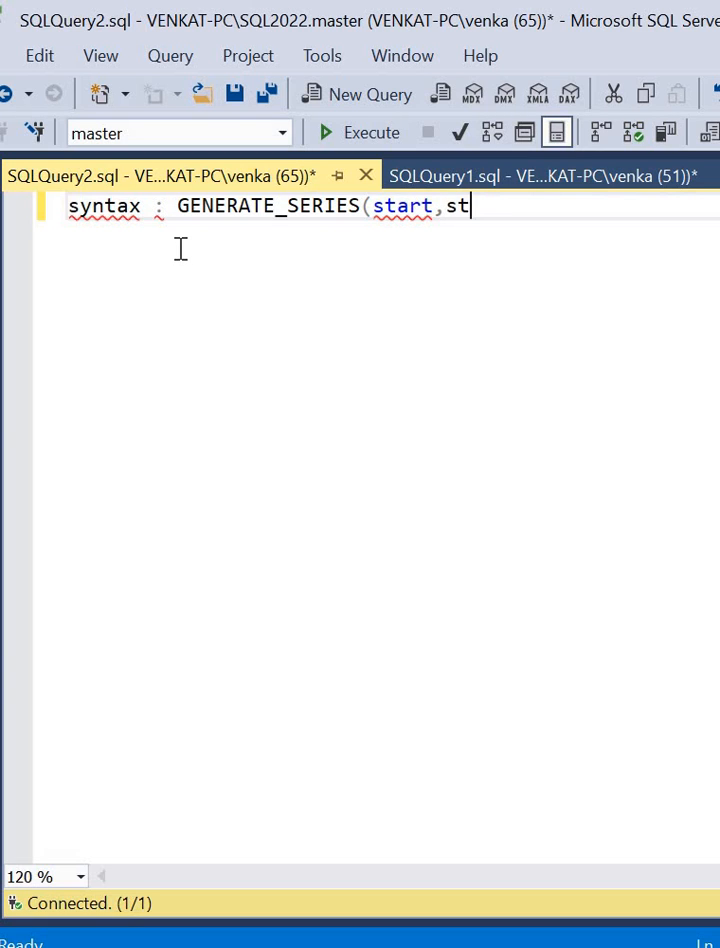
text(op ,)
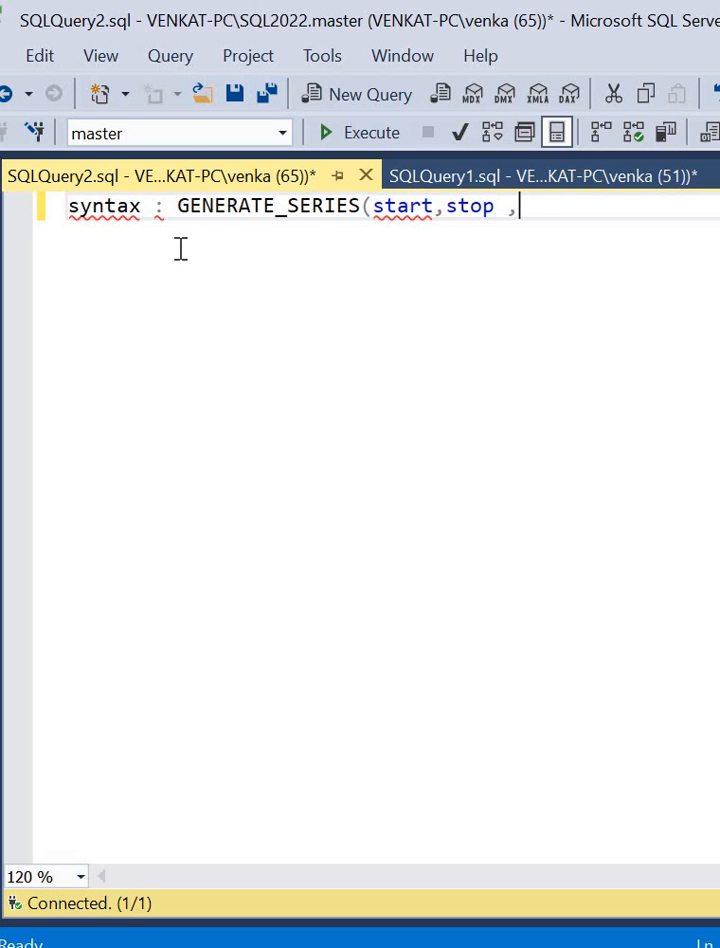
text([)
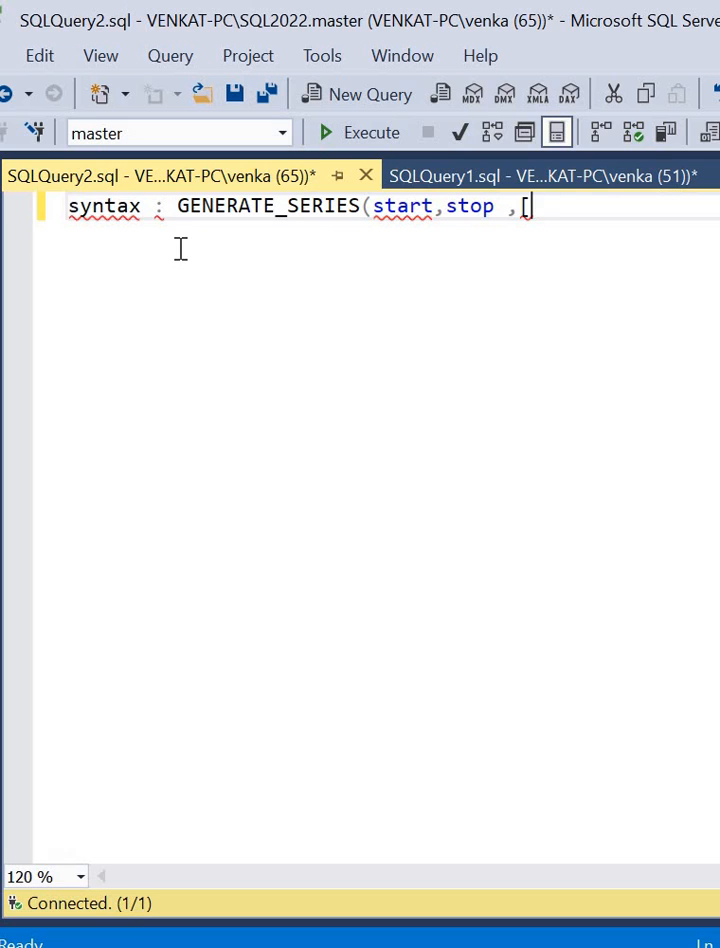
text(step)
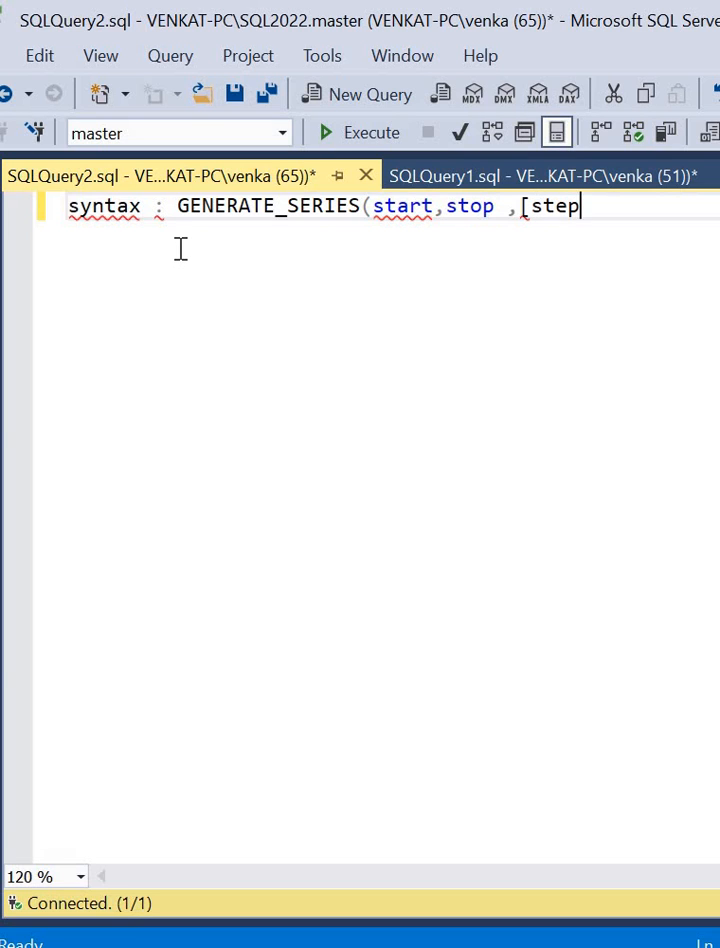
text(]))
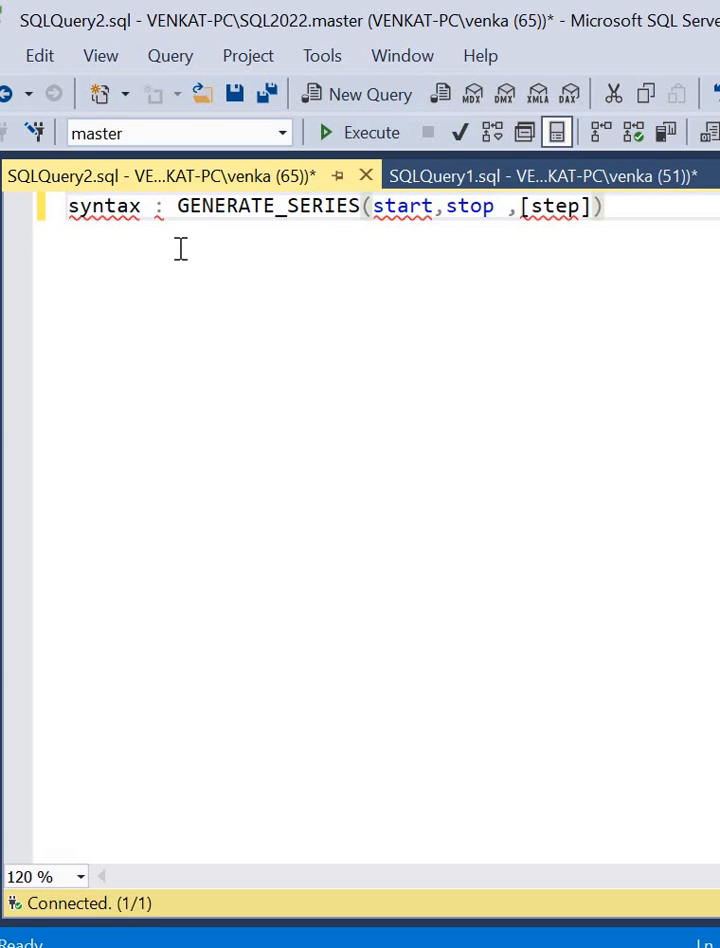
text(SELEC)
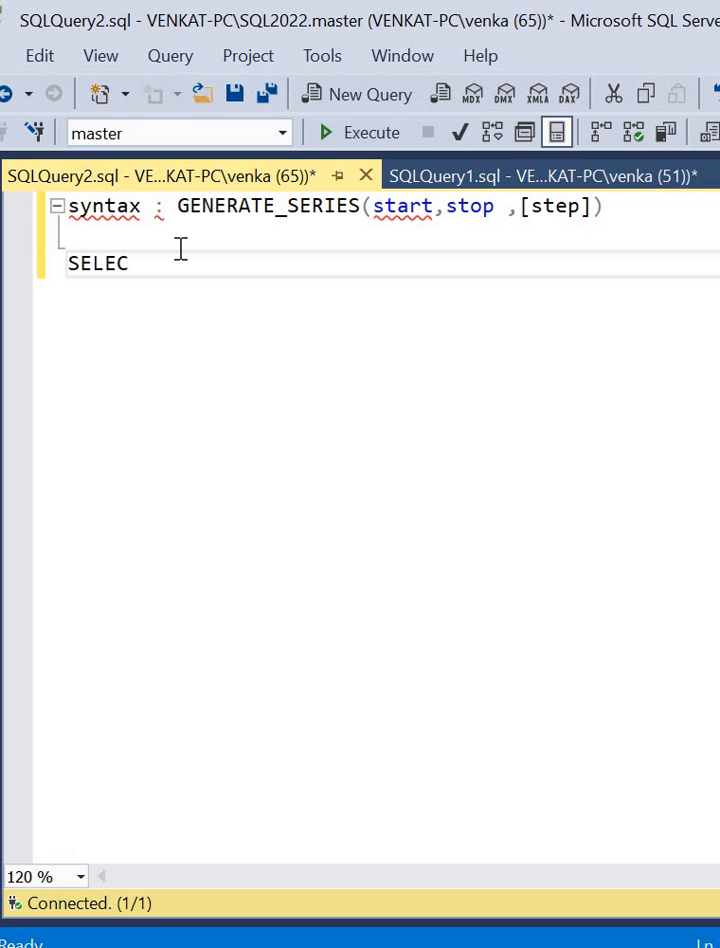
Write 'SELECT value from GENERATE_SERIES(1,10)' beneath the syntax note
text(T value)
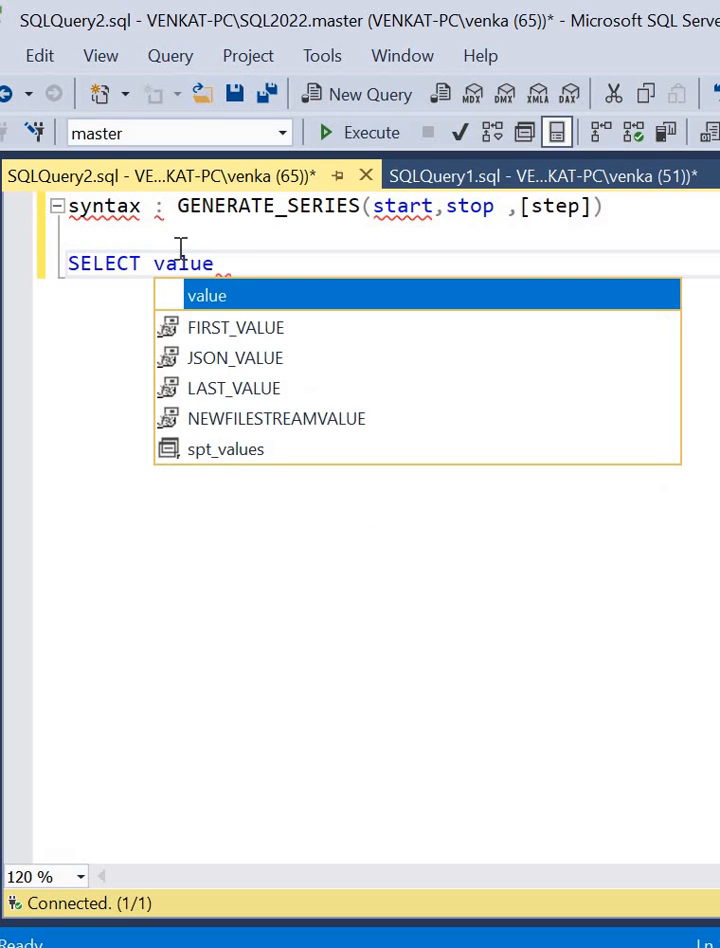
text(from GE)
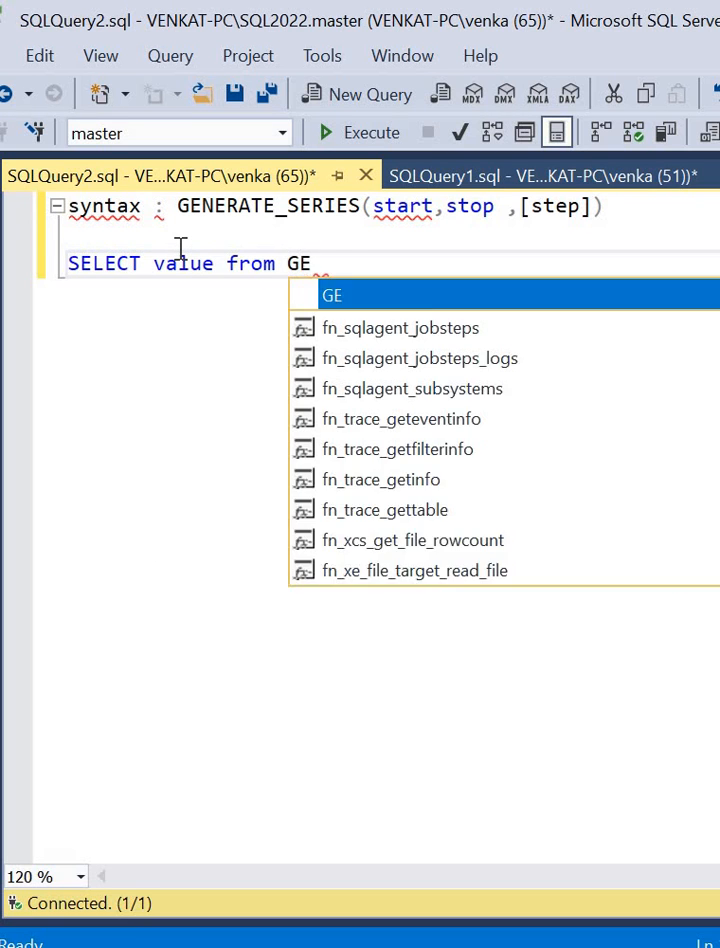
text(NERATE_)
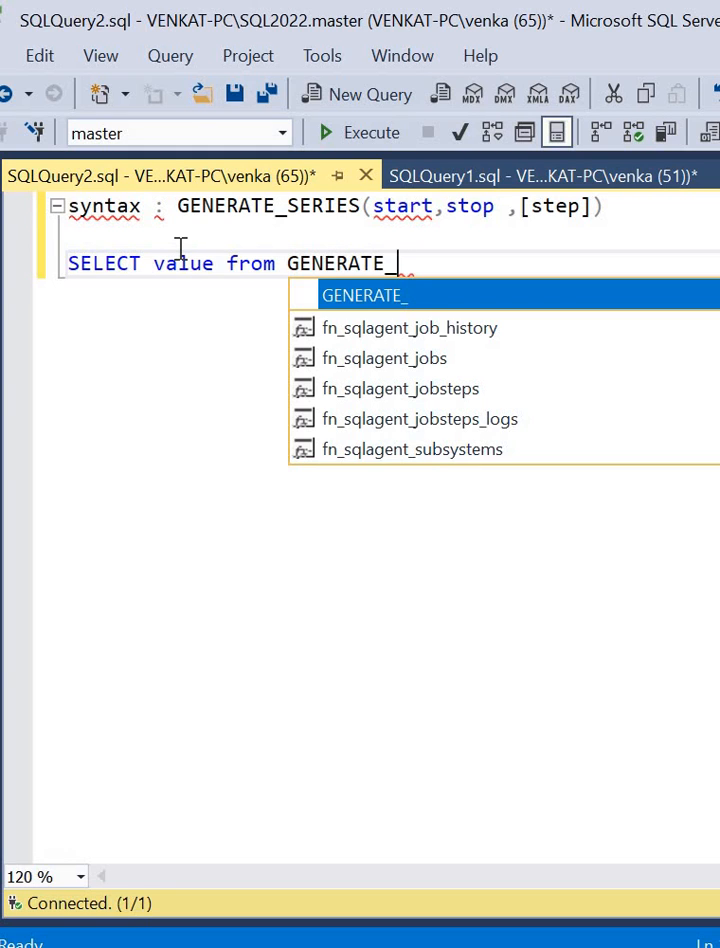
text(SERIES(1,10)
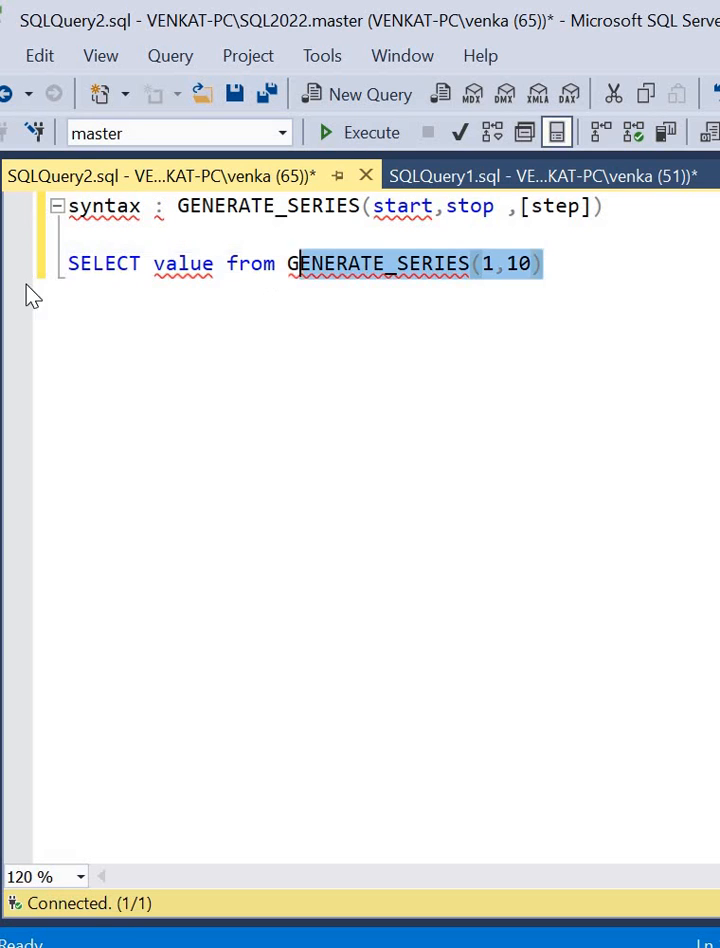
Select the GENERATE_SERIES(1,10) query line to run it
click(371, 132)
text(SELECT value from GENERATE_SERIES(1,10,2))
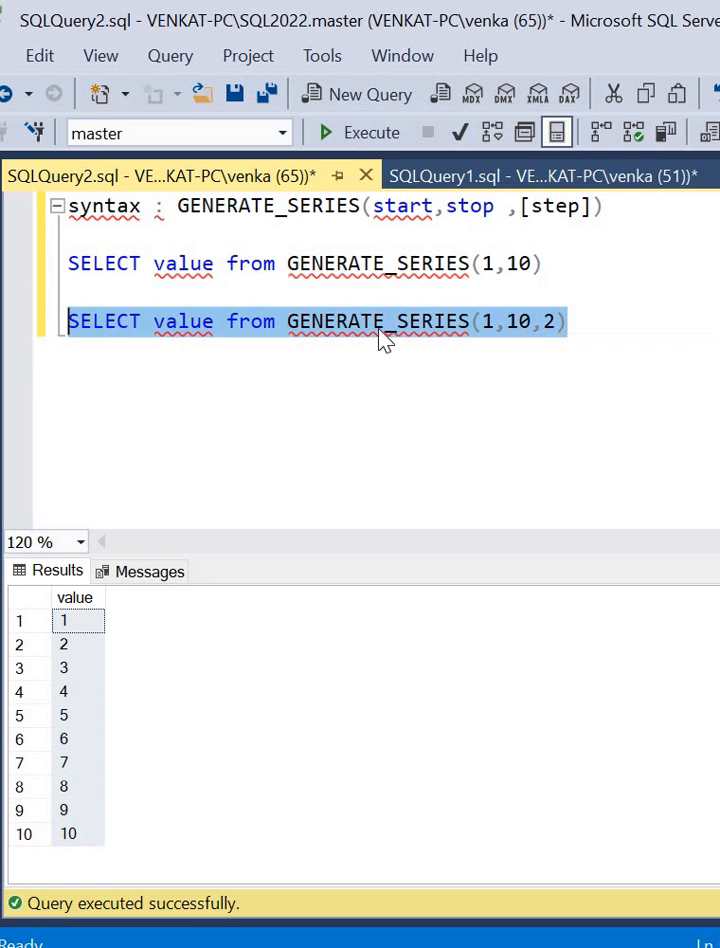
mouse_move(512, 335)
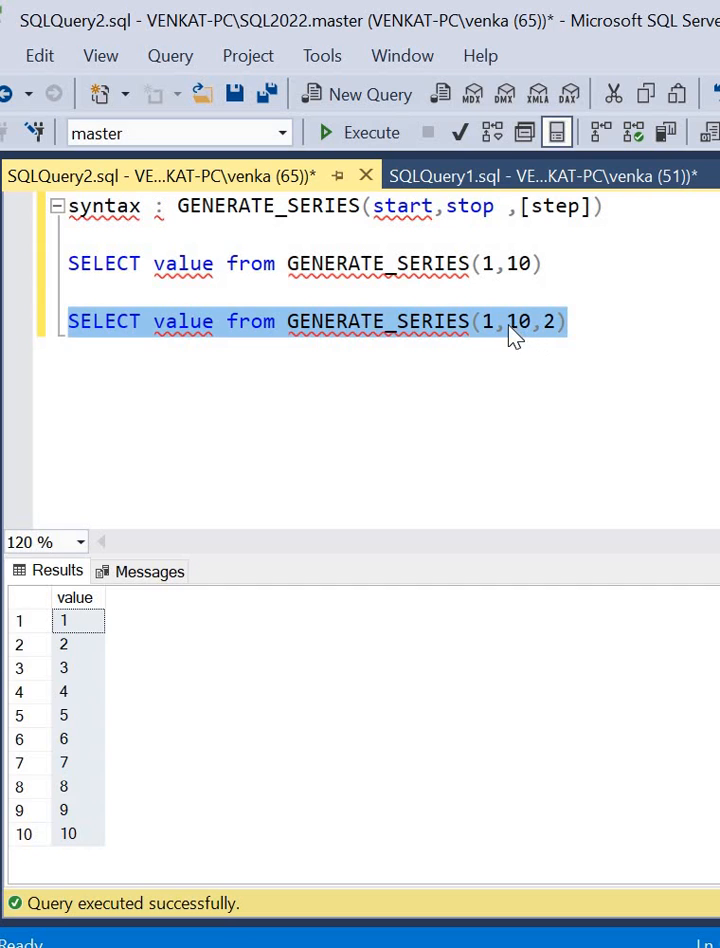
mouse_move(358, 165)
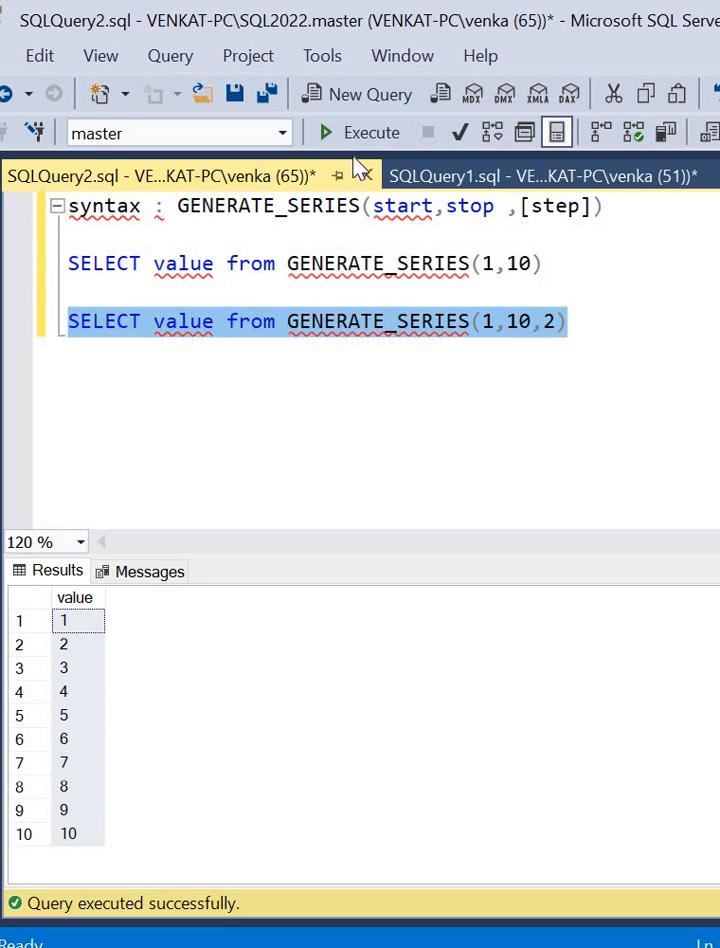
Run the step-2 series (1, 3, 5, 7, 9), then rerun with step 3 (1, 4, 7, 10)
click(359, 132)
text(3)
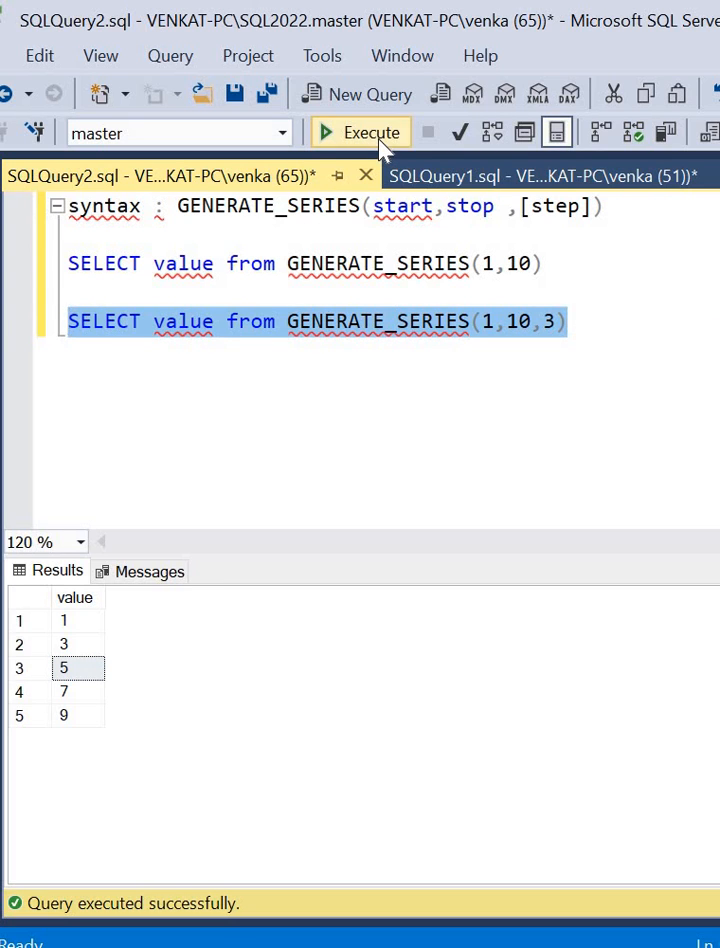
click(360, 131)
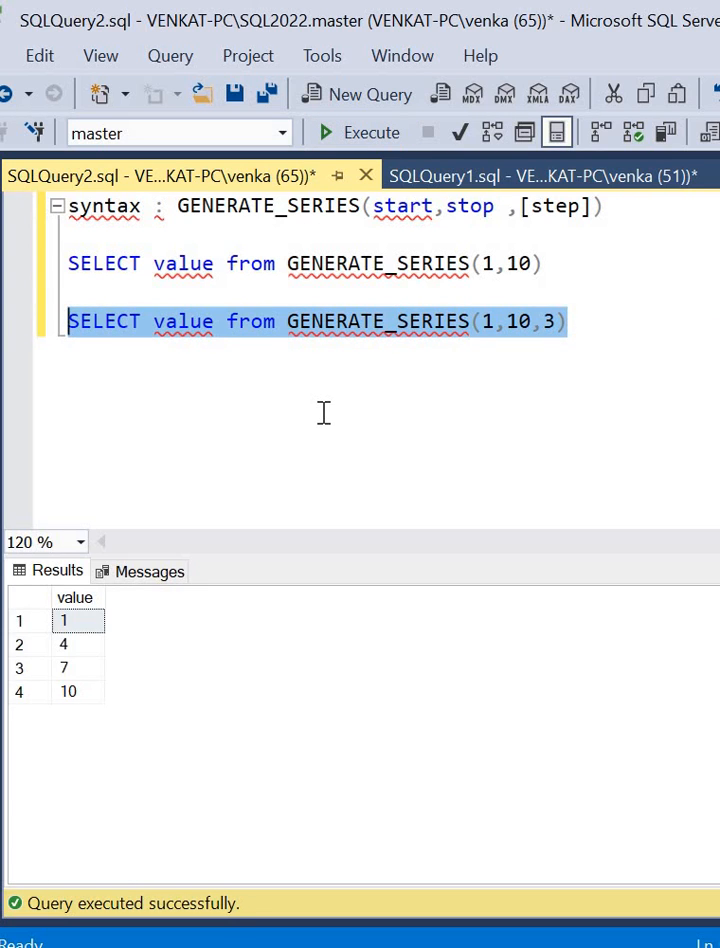